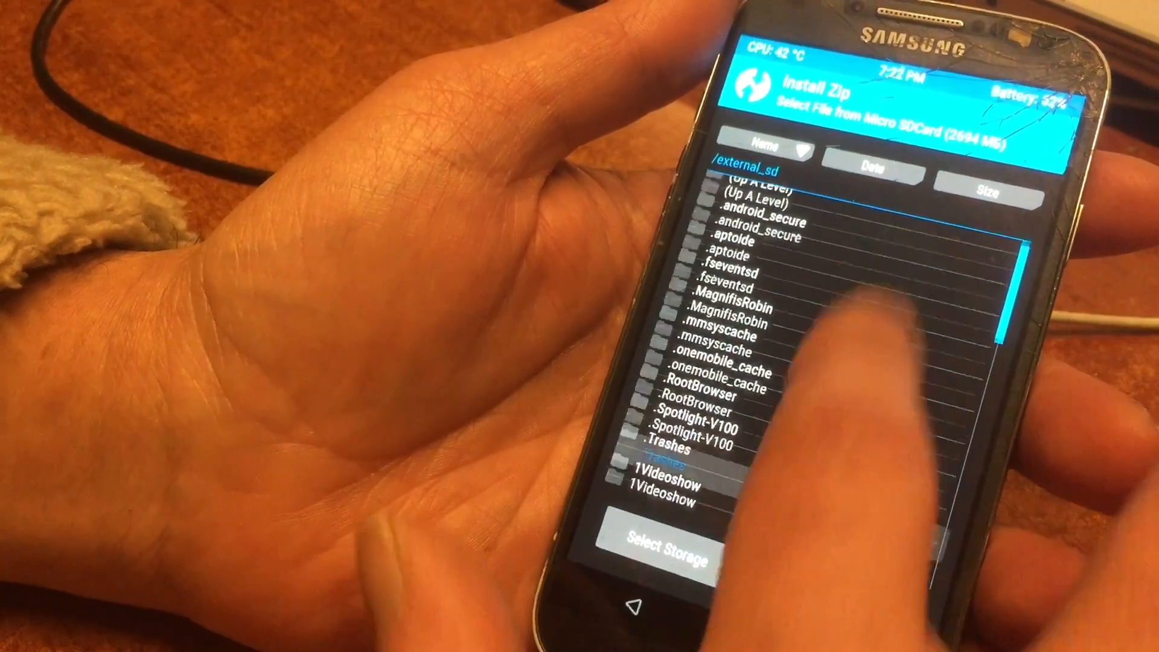
scroll("down", 3)
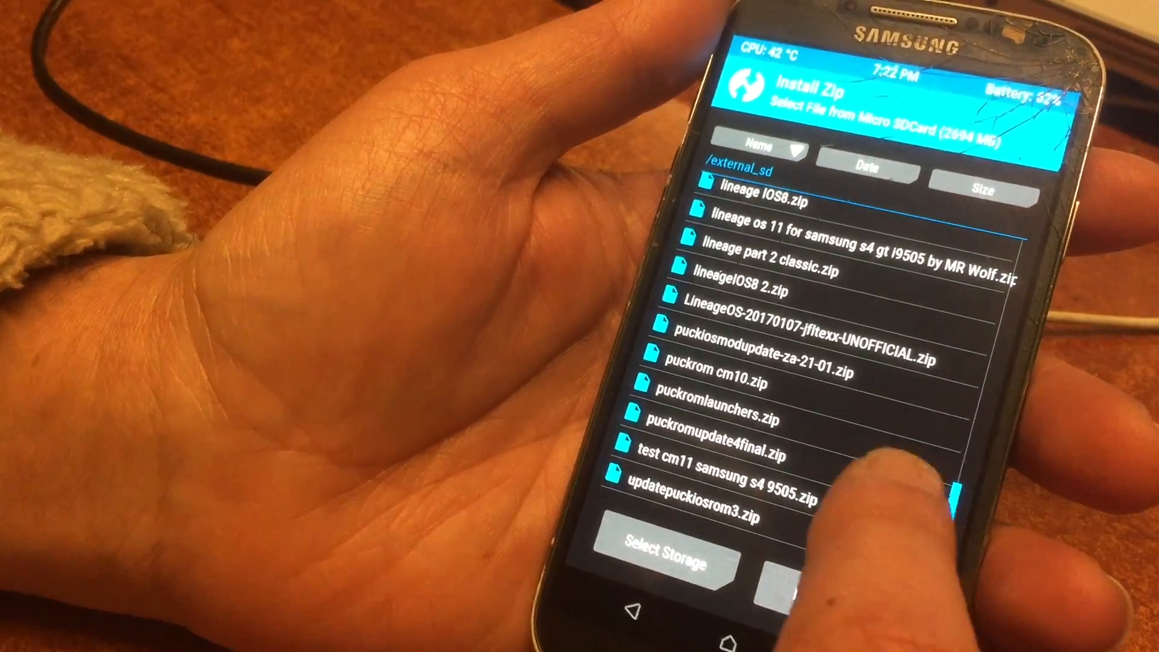